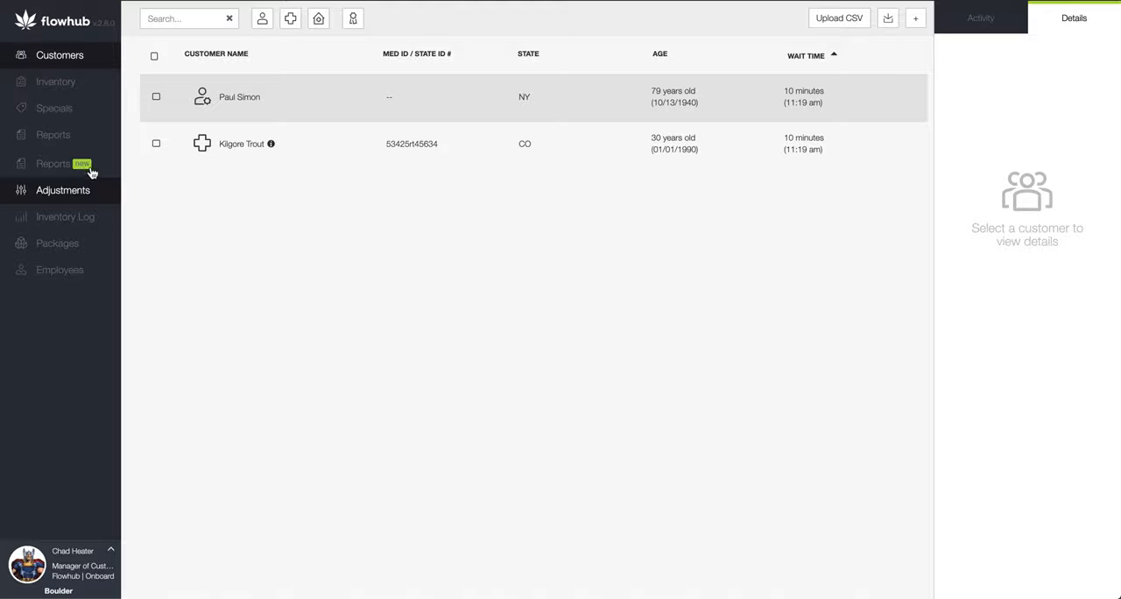
Go to the Reports section from the left sidebar.
click(53, 134)
text(m)
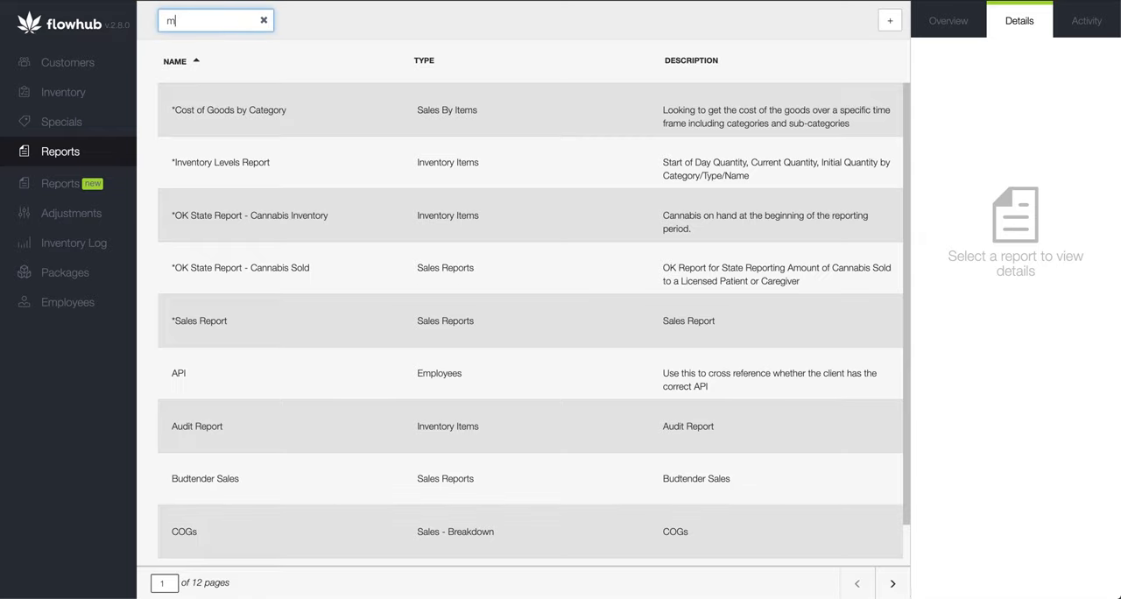
Filter reports by 'metr' and select METRC Discrepancy - Inventory.
text(etr)
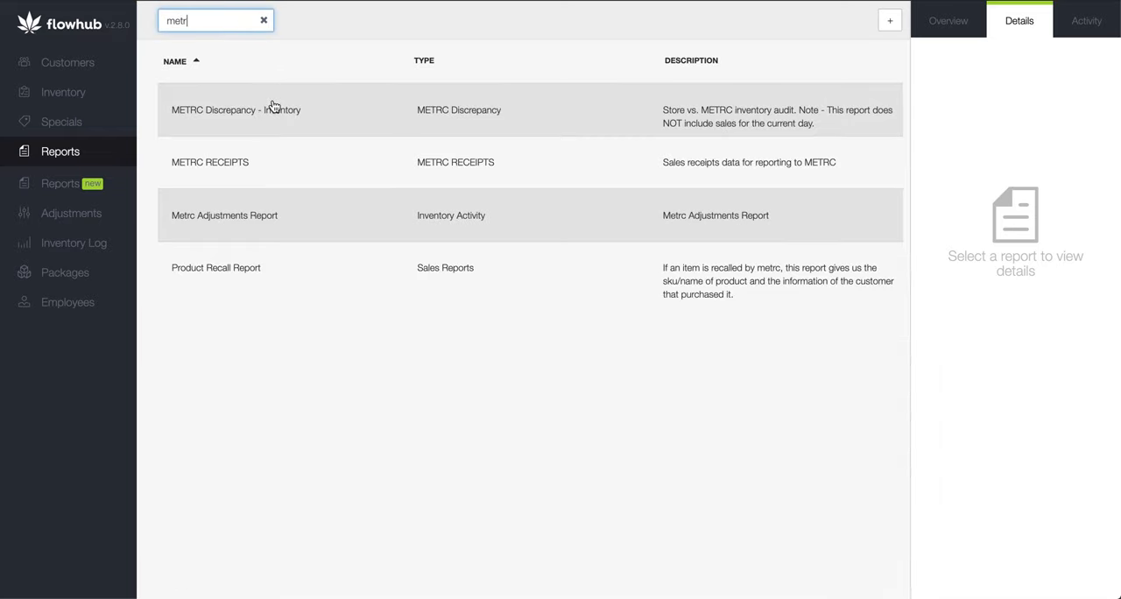
click(235, 109)
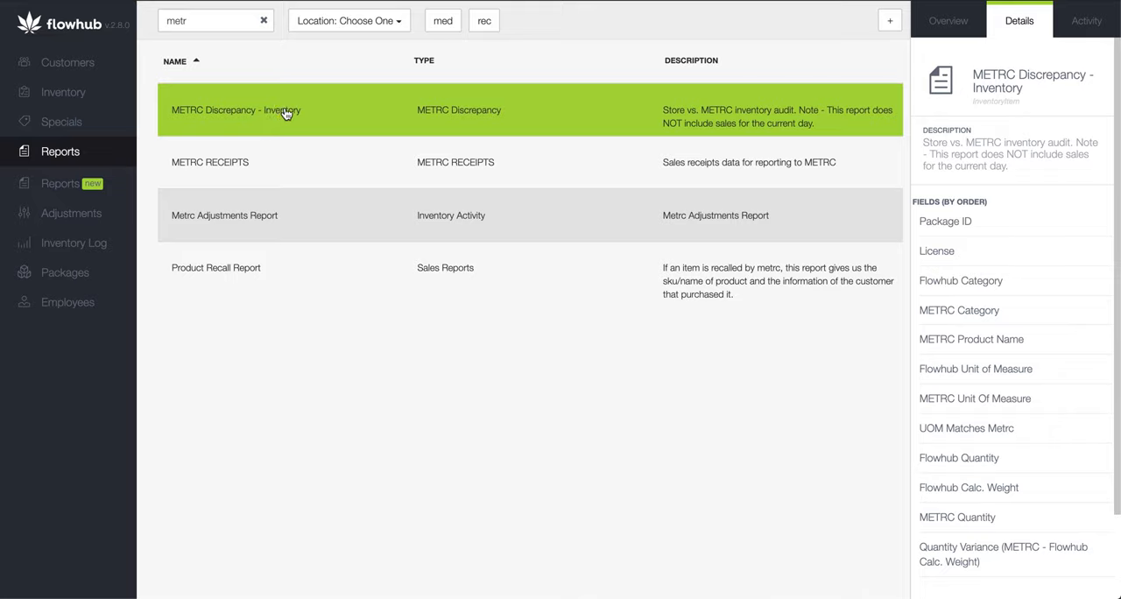
mouse_move(409, 120)
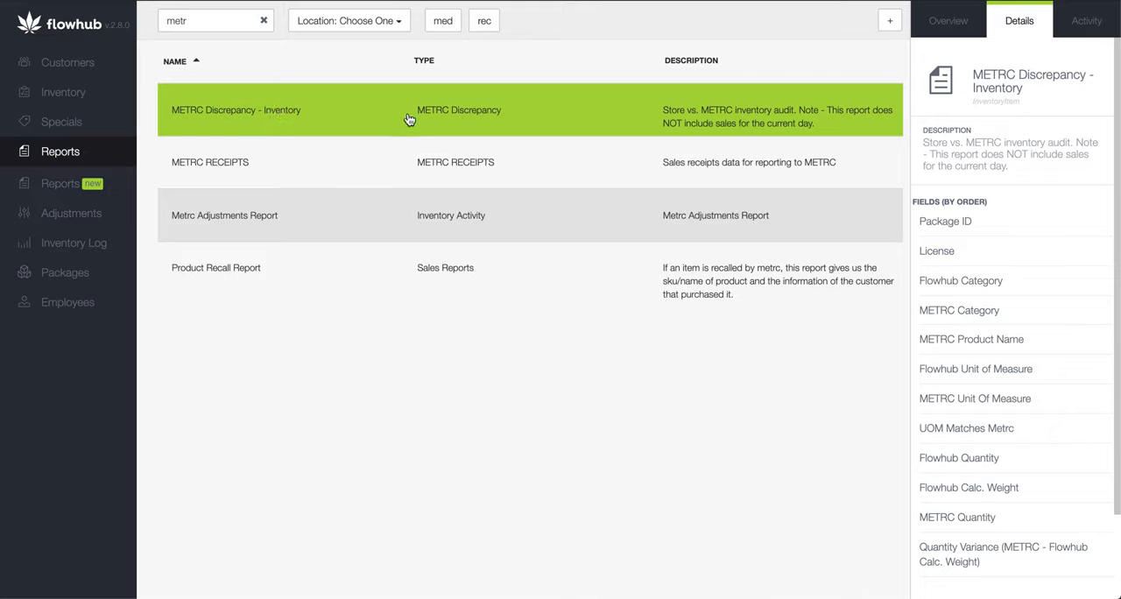
Choose Golden from the report's Location dropdown.
click(349, 20)
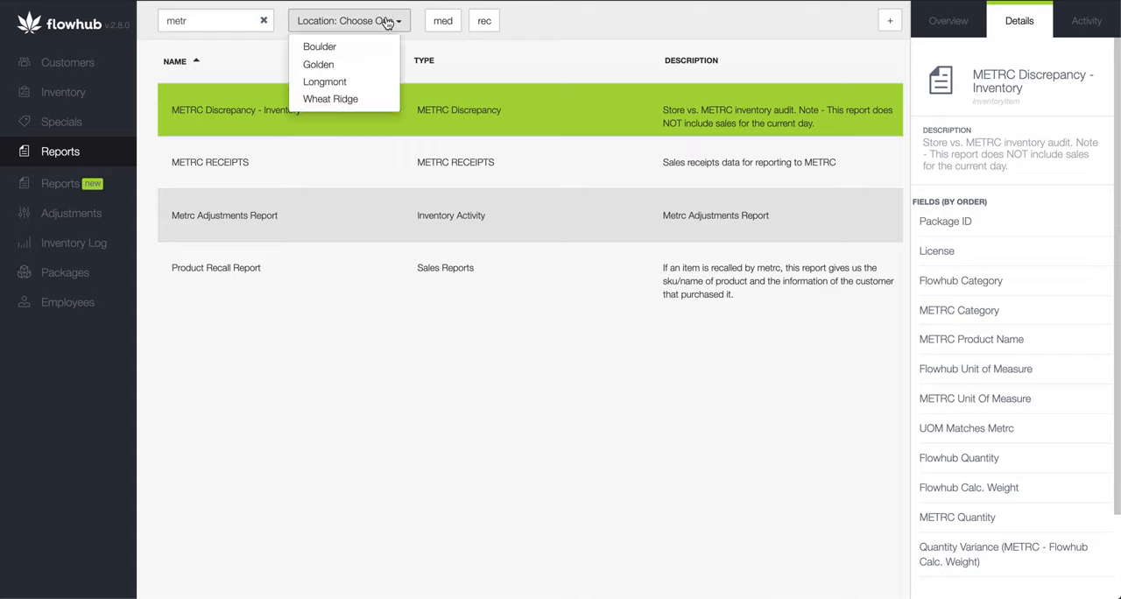
mouse_move(380, 101)
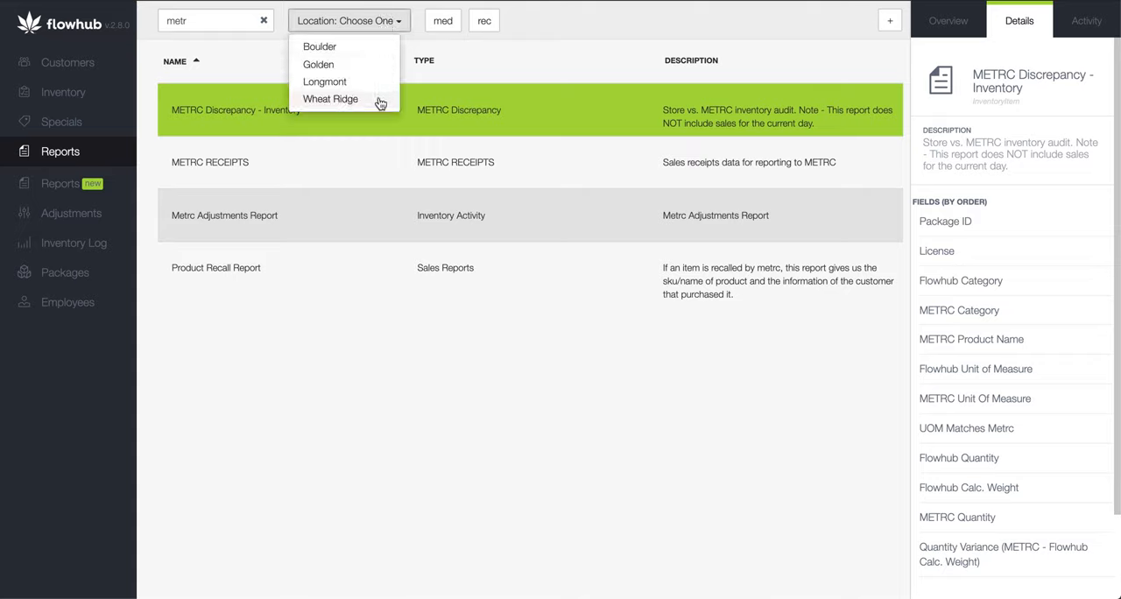
mouse_move(381, 71)
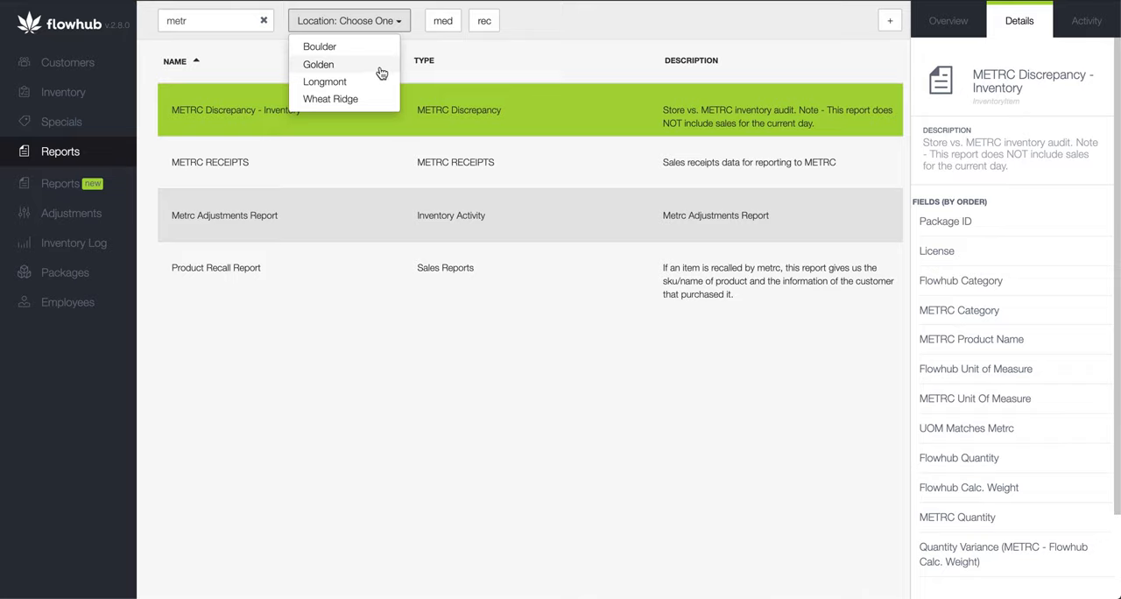
click(319, 64)
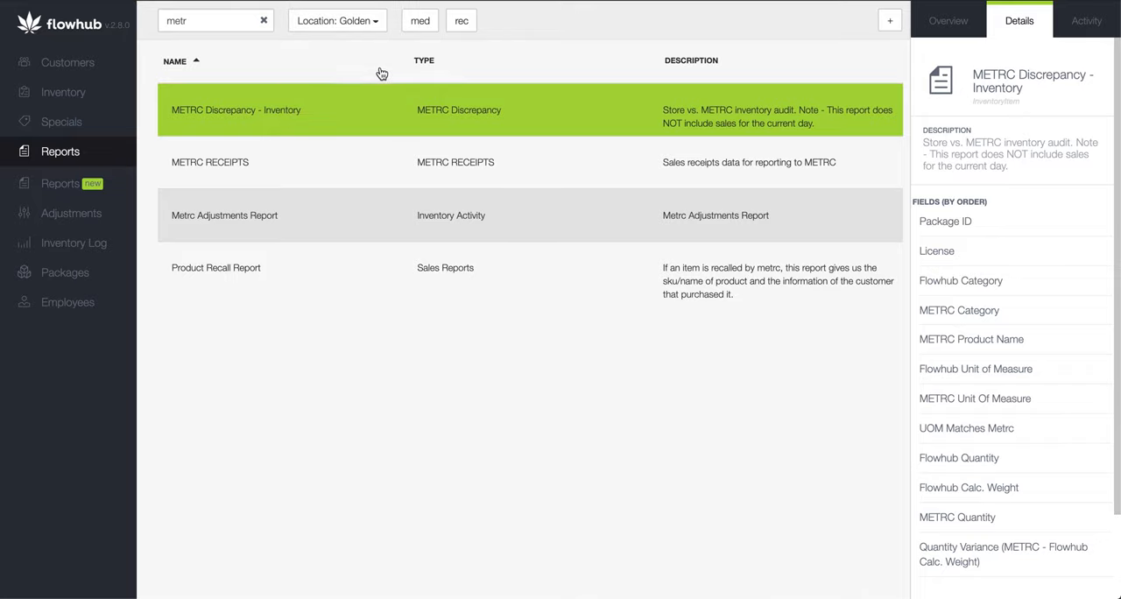
mouse_move(461, 55)
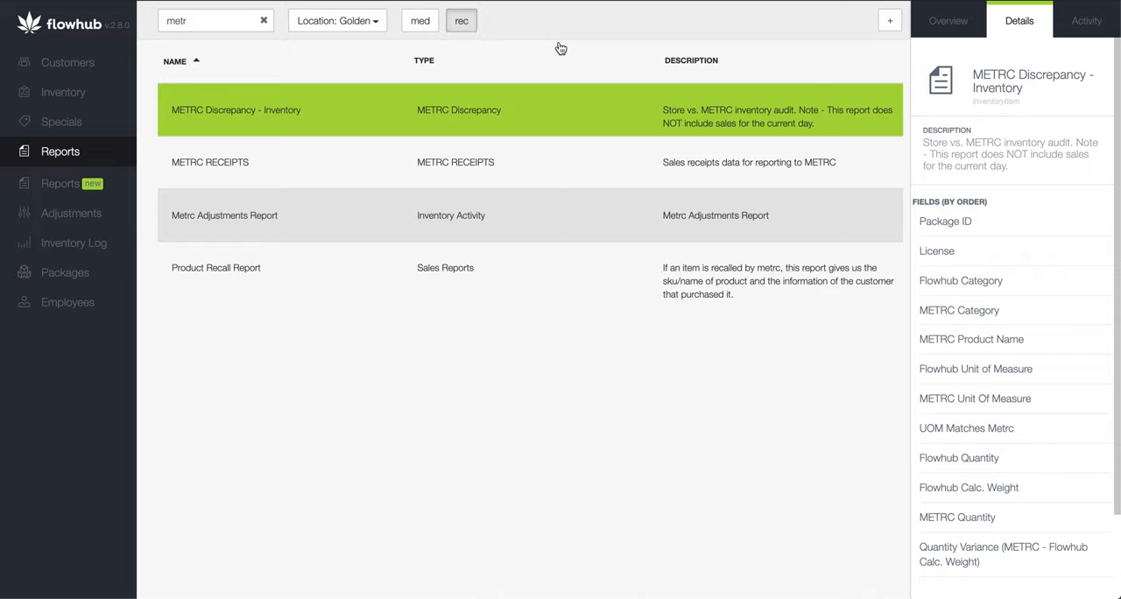
scroll(down, 3)
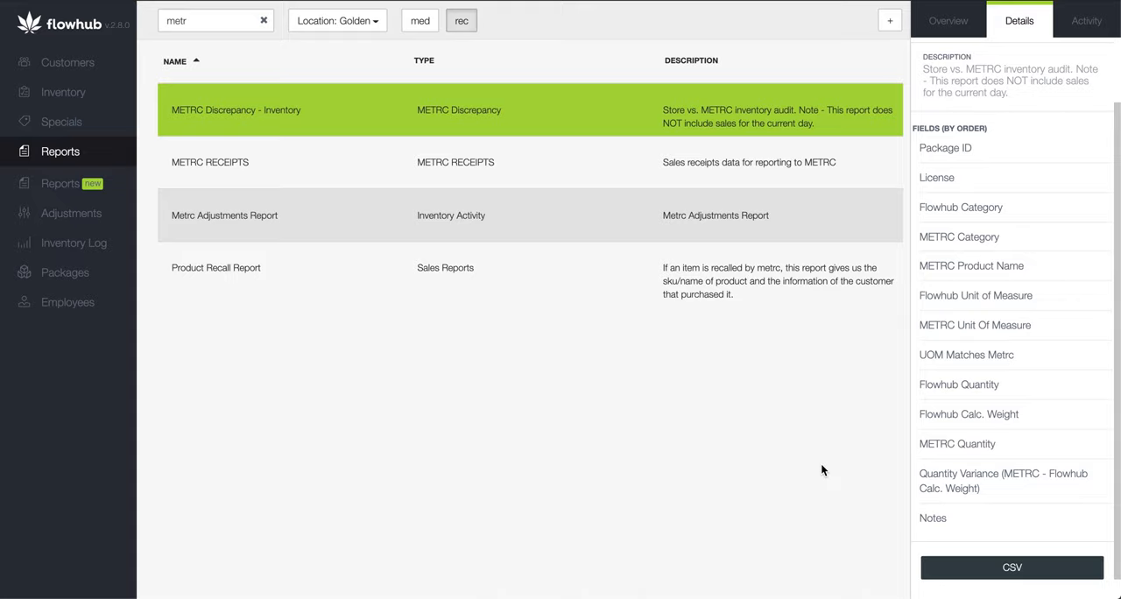
mouse_move(972, 485)
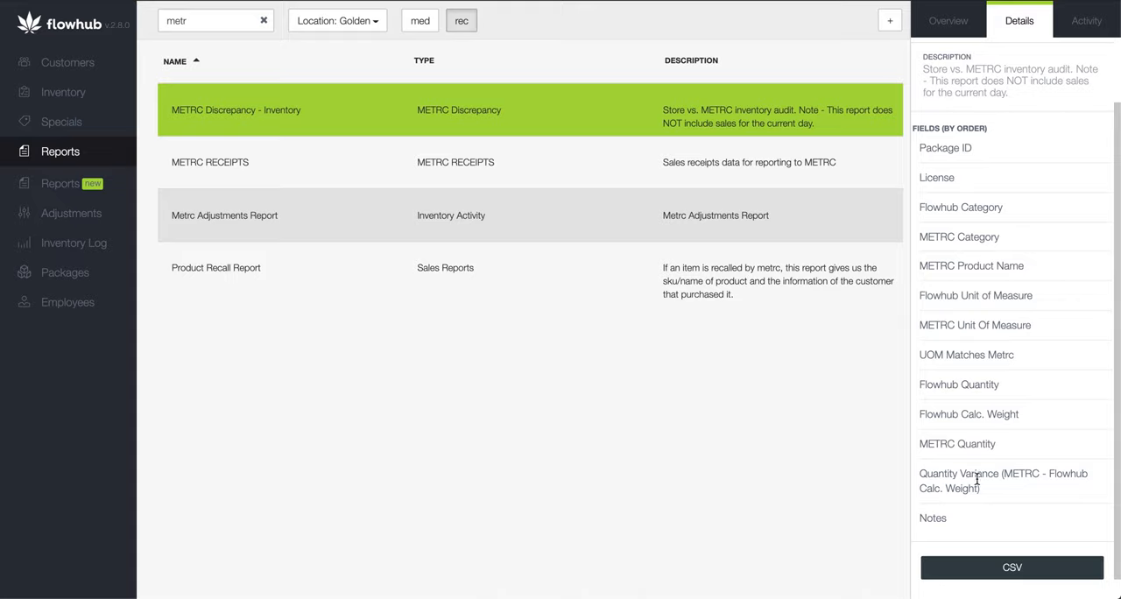
mouse_move(1012, 496)
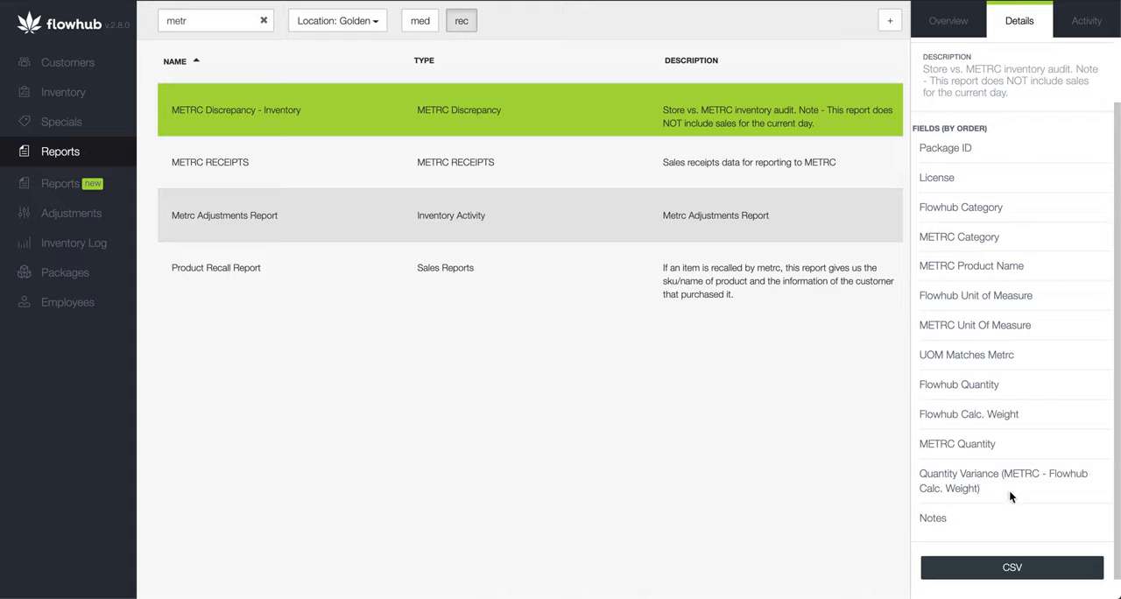